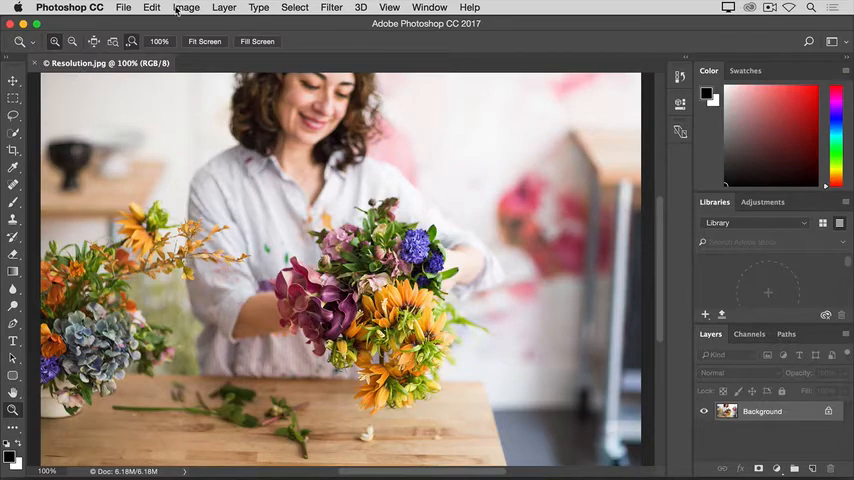
Step: Open the Image Size dialog for Resolution.jpg from the Image menu
click(186, 8)
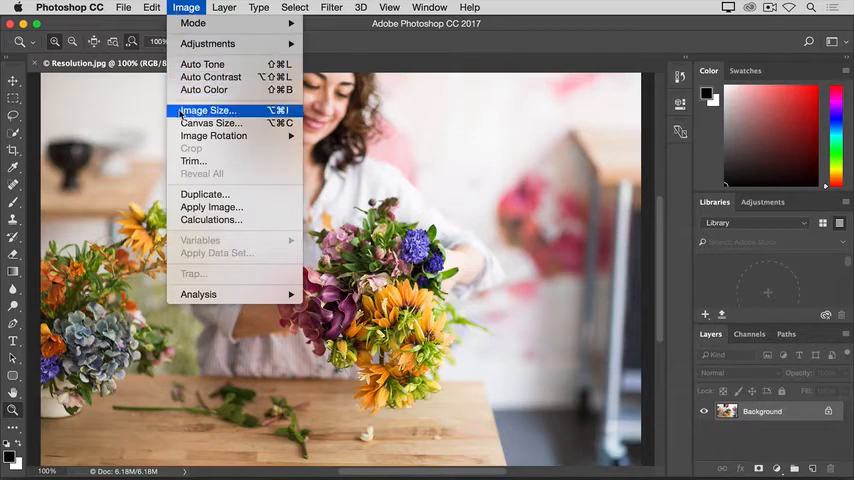
click(207, 110)
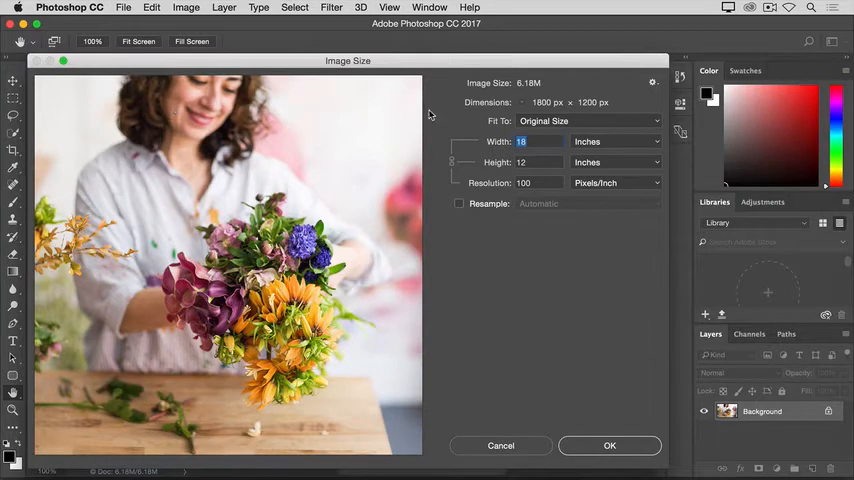
mouse_move(537, 117)
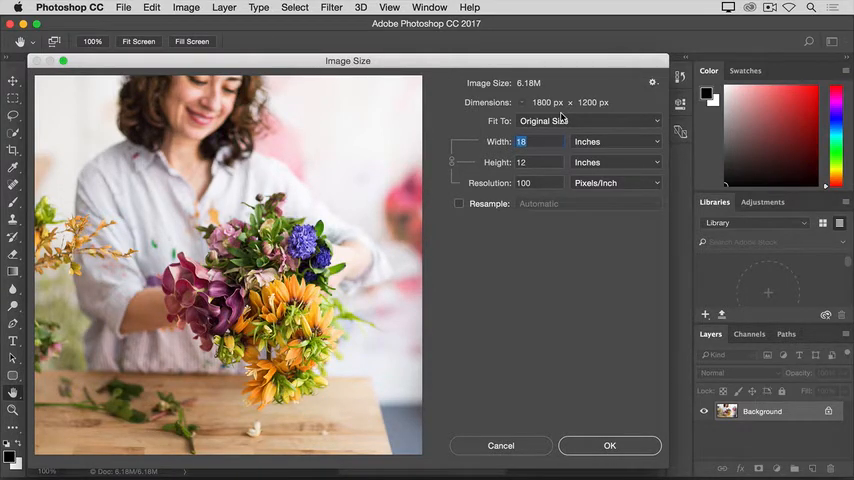
mouse_move(503, 201)
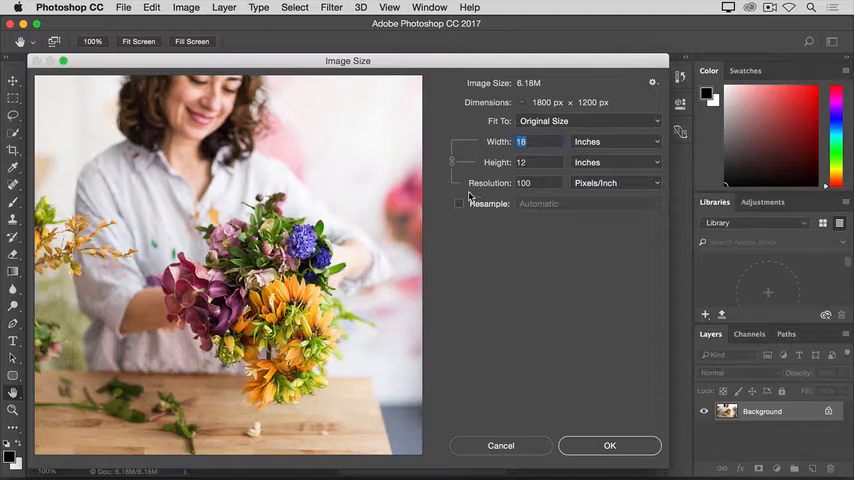
mouse_move(532, 196)
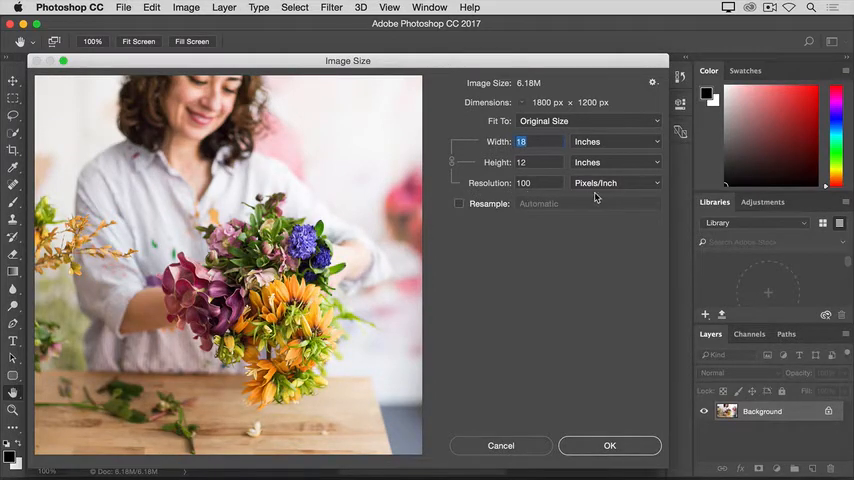
mouse_move(530, 197)
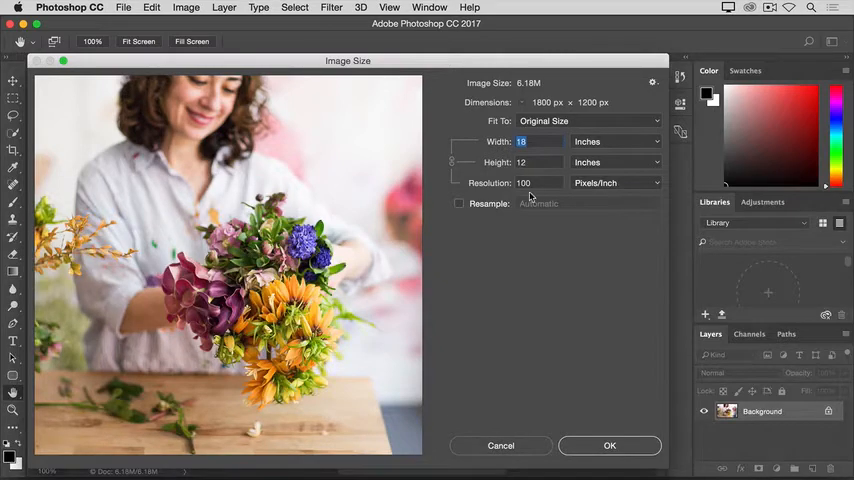
mouse_move(588, 197)
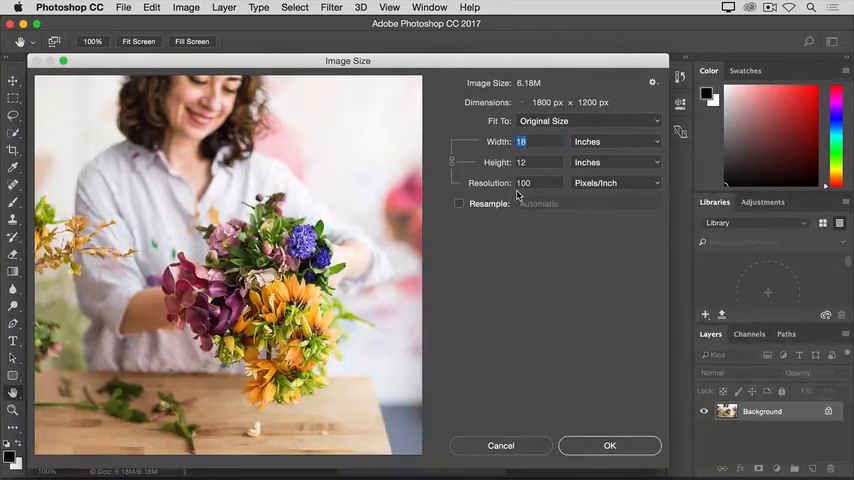
mouse_move(490, 158)
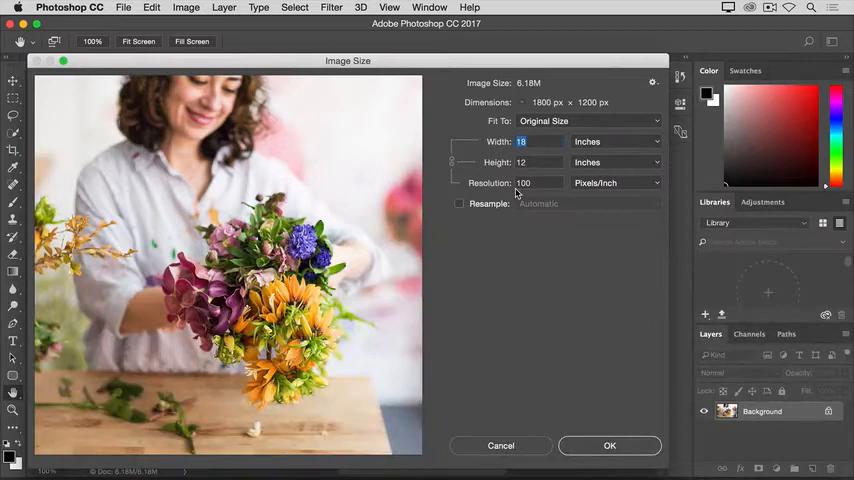
mouse_move(529, 196)
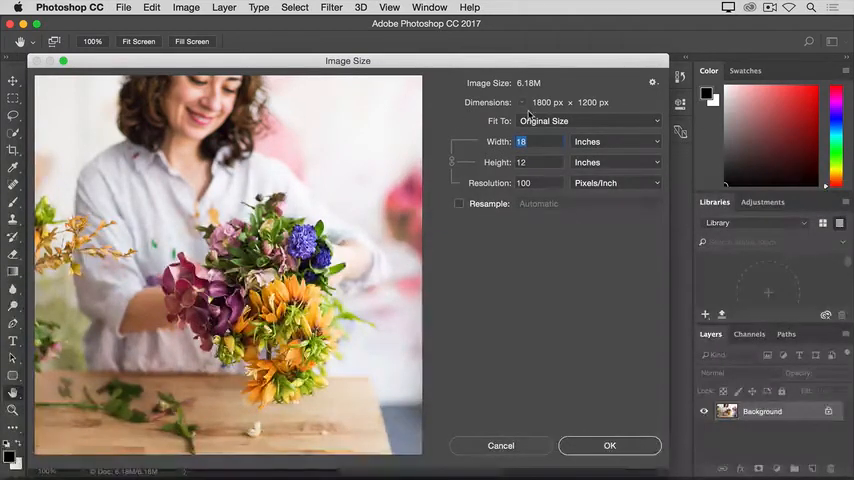
mouse_move(578, 113)
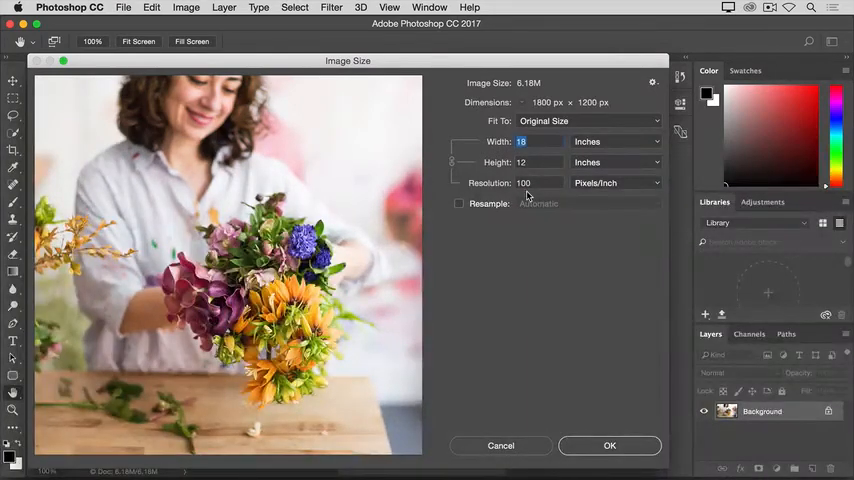
Step: Set resolution to 300 pixels/inch without resampling, giving a 6 × 4 inch print size
click(538, 182)
text(300)
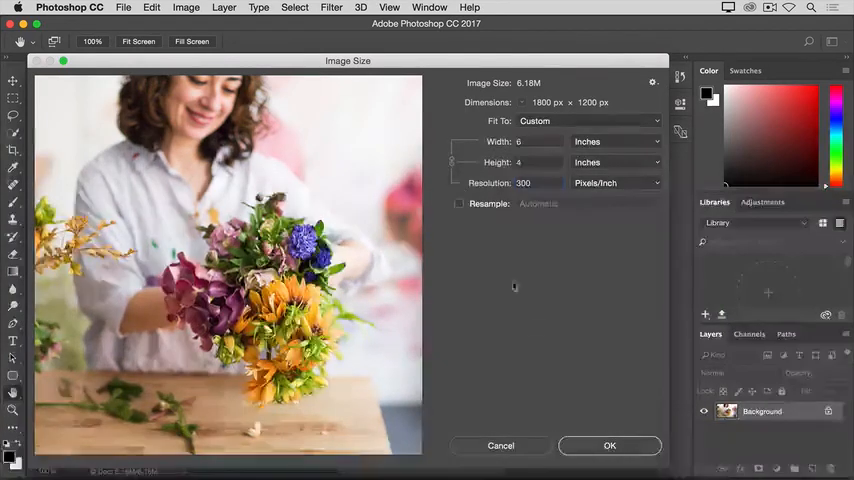
click(609, 445)
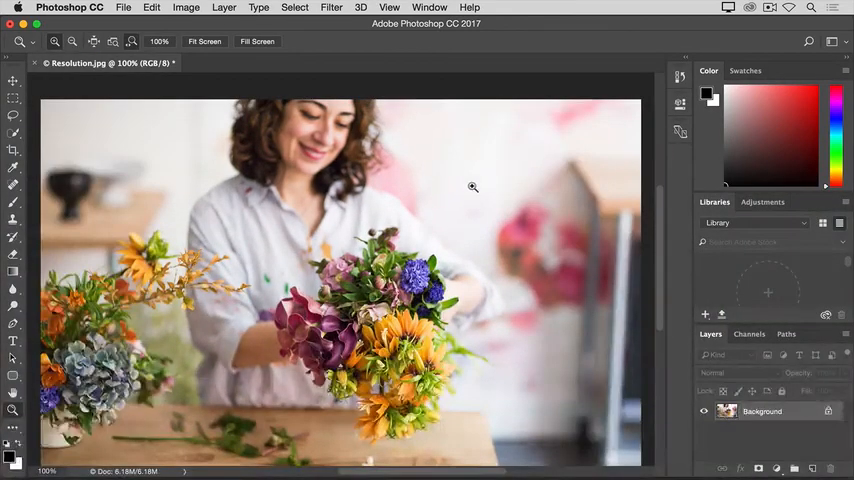
mouse_move(407, 81)
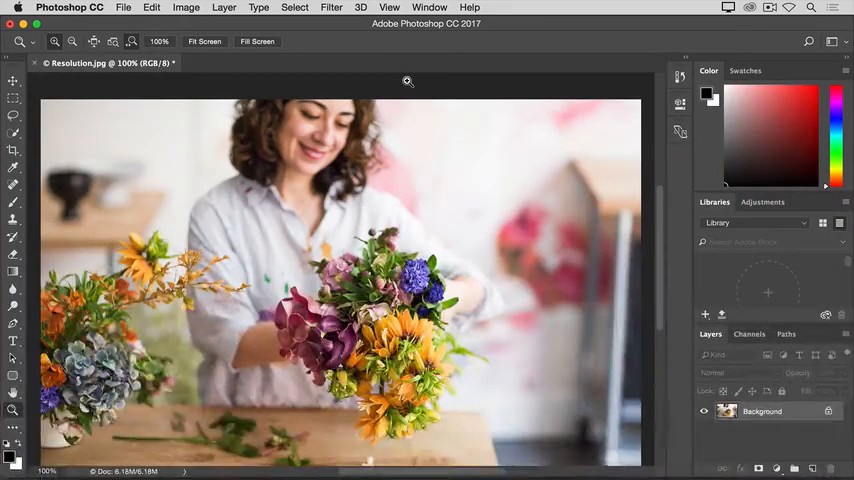